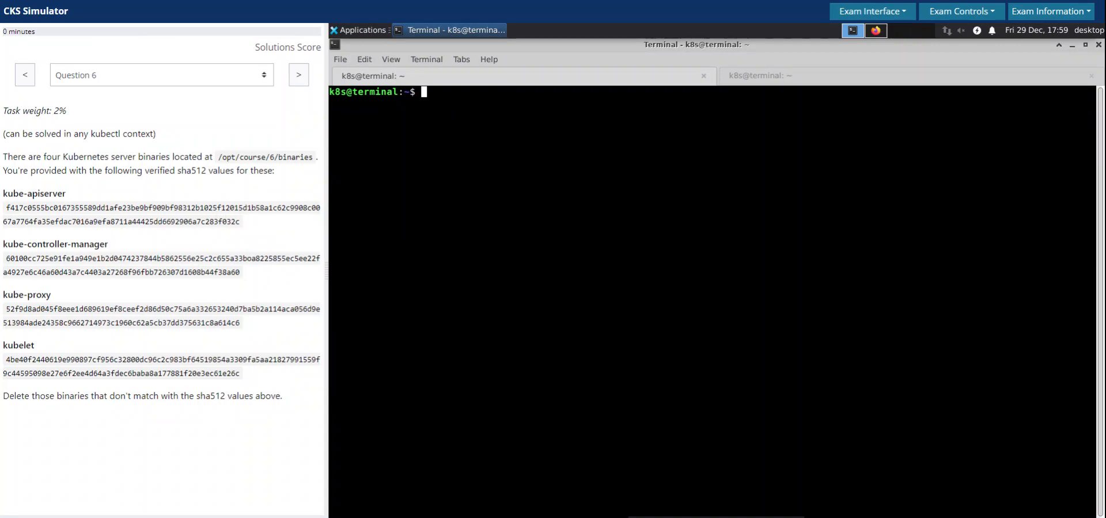
{"action": "mouse_move", "coordinate": [549, 192]}
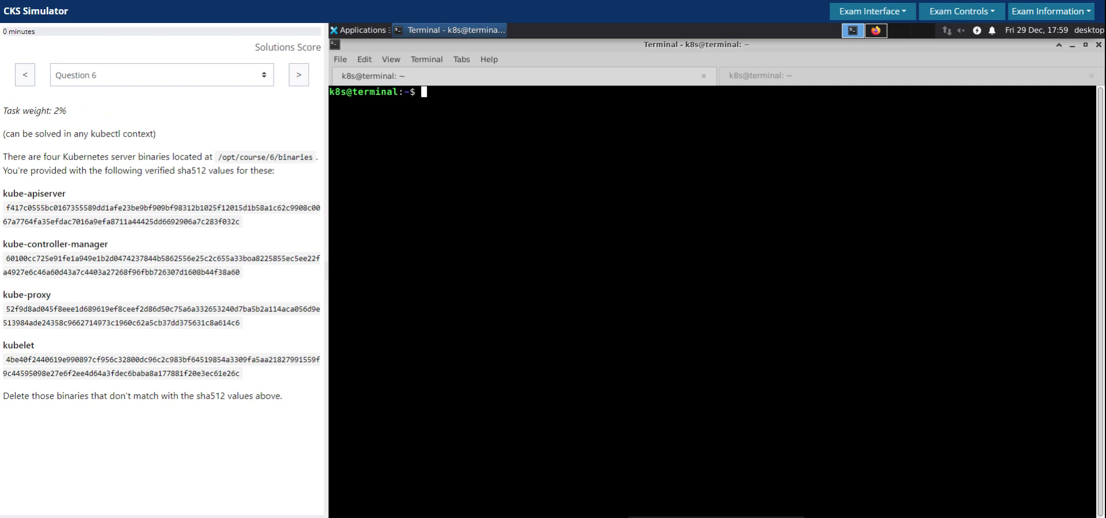
{"action": "mouse_move", "coordinate": [79, 124]}
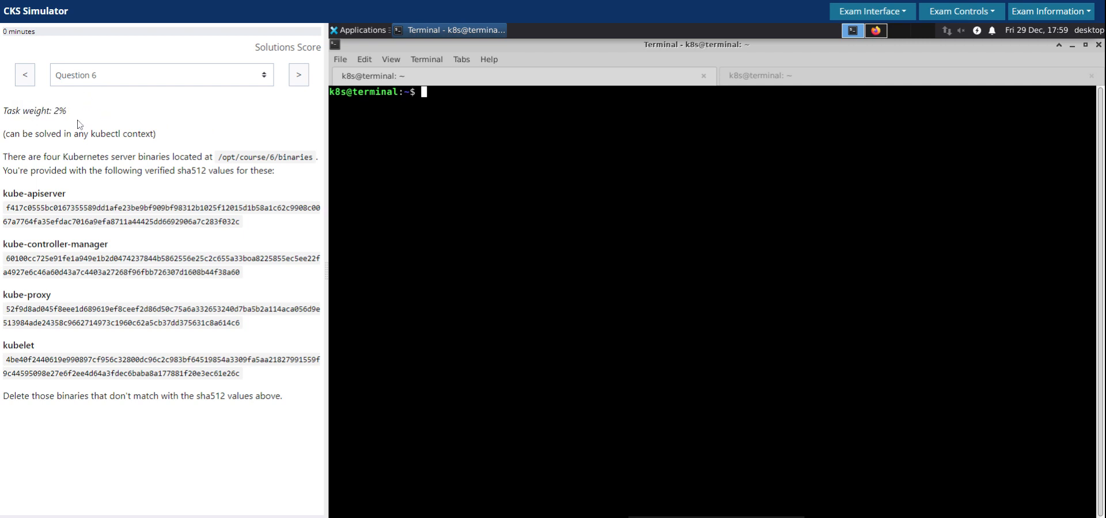
- Discard the partial sha512sum command, go to /opt/course/6/binaries and list its four binaries
{"action": "left_click_drag", "start_coordinate": [6, 135], "coordinate": [50, 134]}
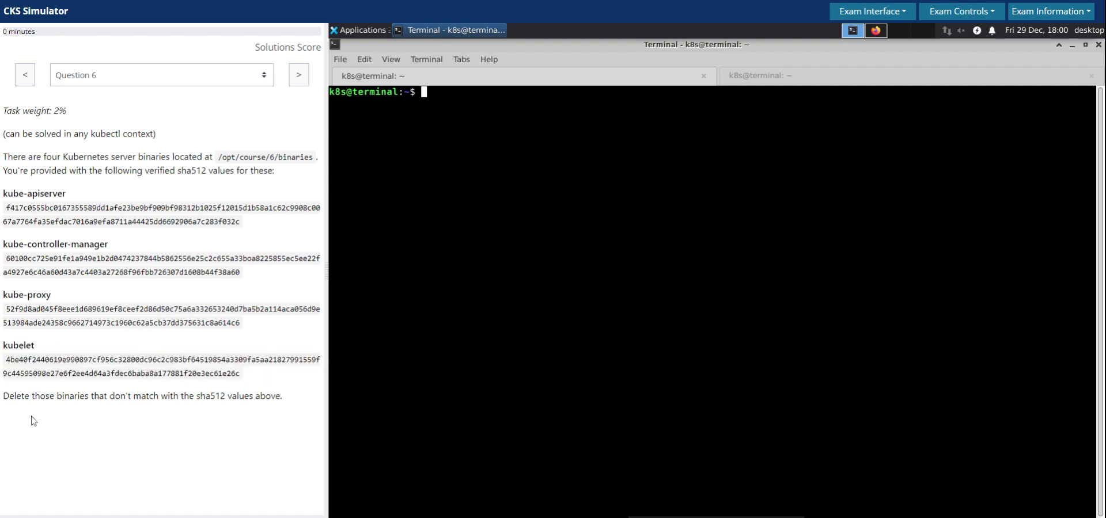
{"action": "left_click_drag", "start_coordinate": [13, 395], "coordinate": [76, 396]}
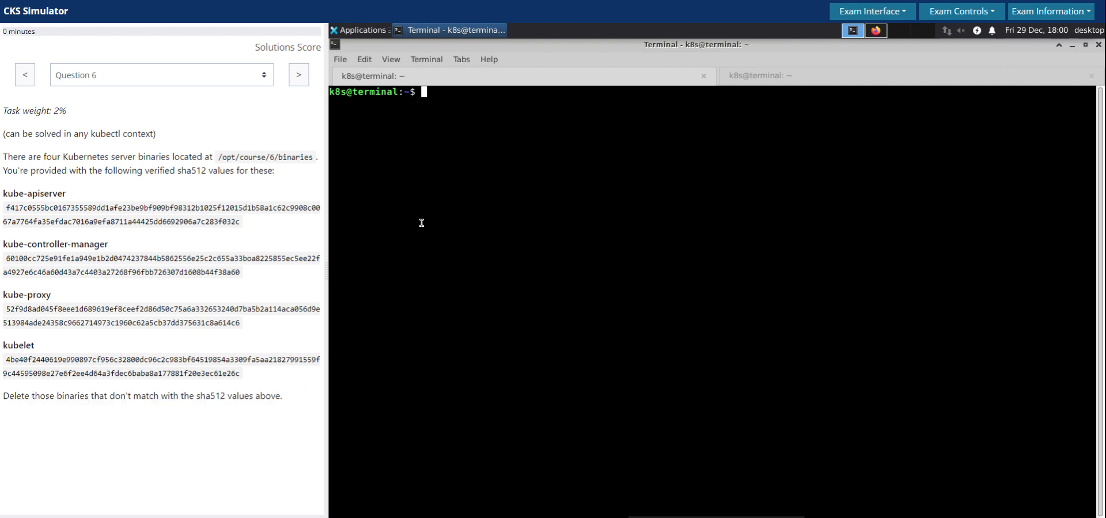
{"action": "type", "text": "sha"}
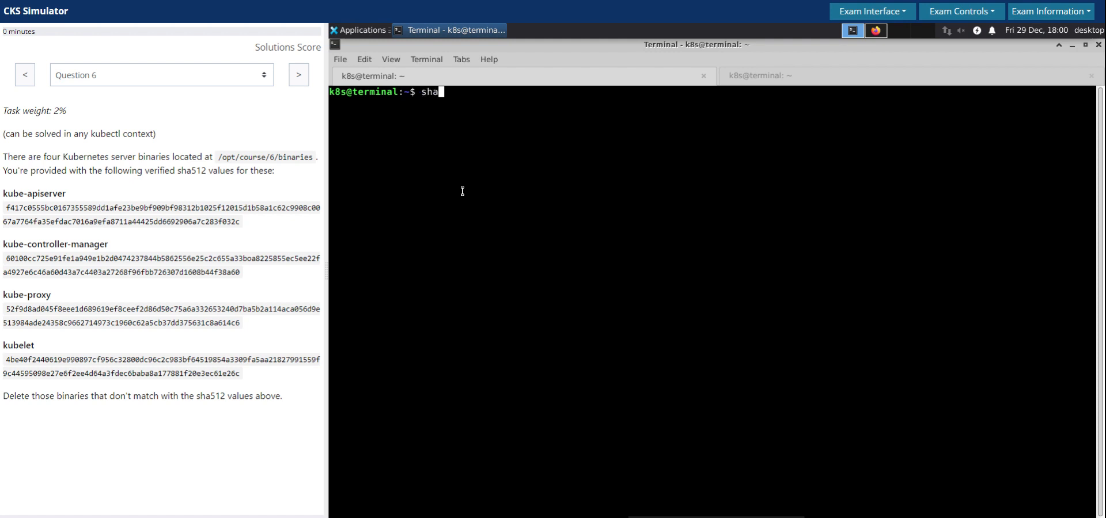
{"action": "type", "text": "512sum"}
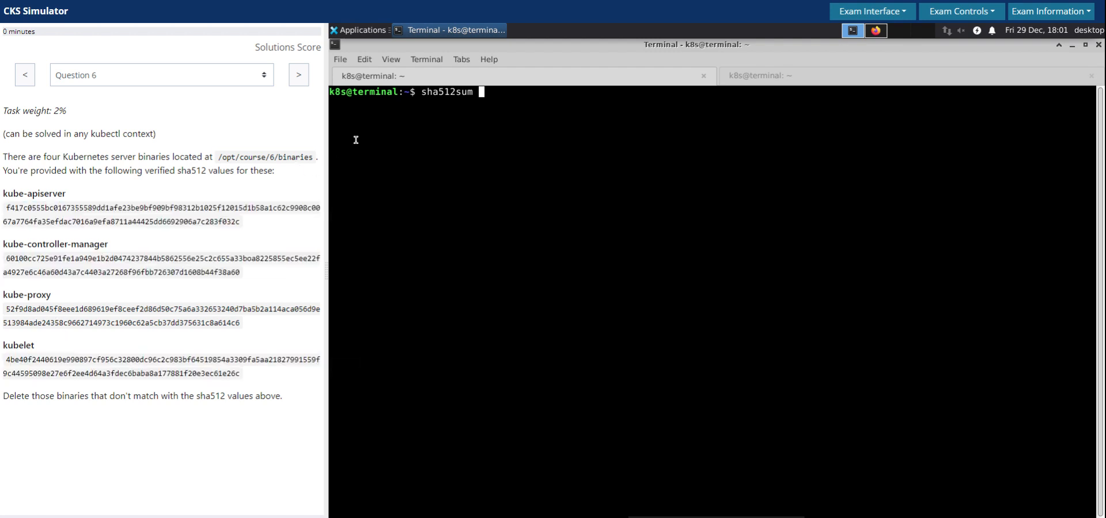
{"action": "mouse_move", "coordinate": [459, 142]}
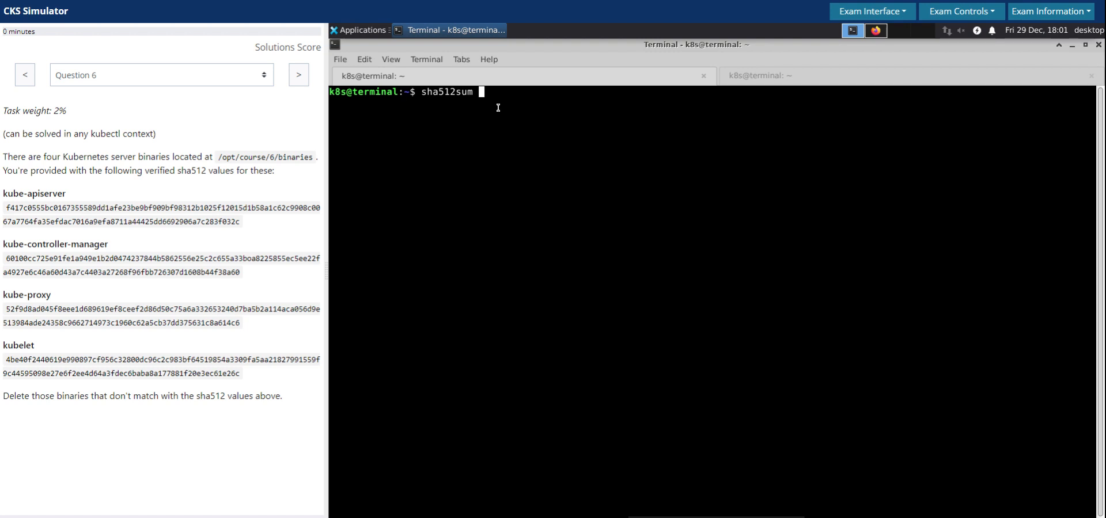
{"action": "key", "text": "ctrl+c"}
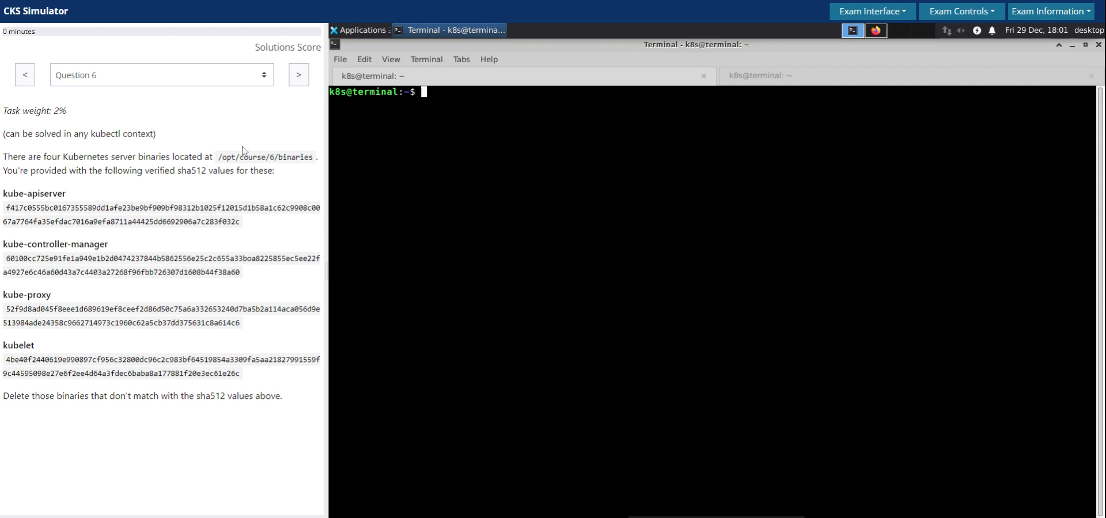
{"action": "type", "text": "cd"}
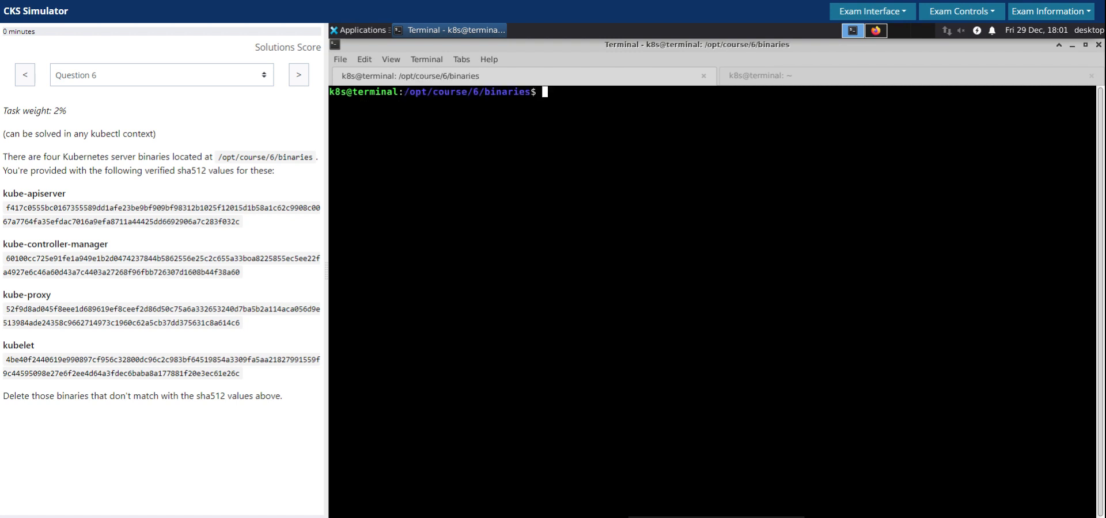
{"action": "type", "text": "ls -lrt"}
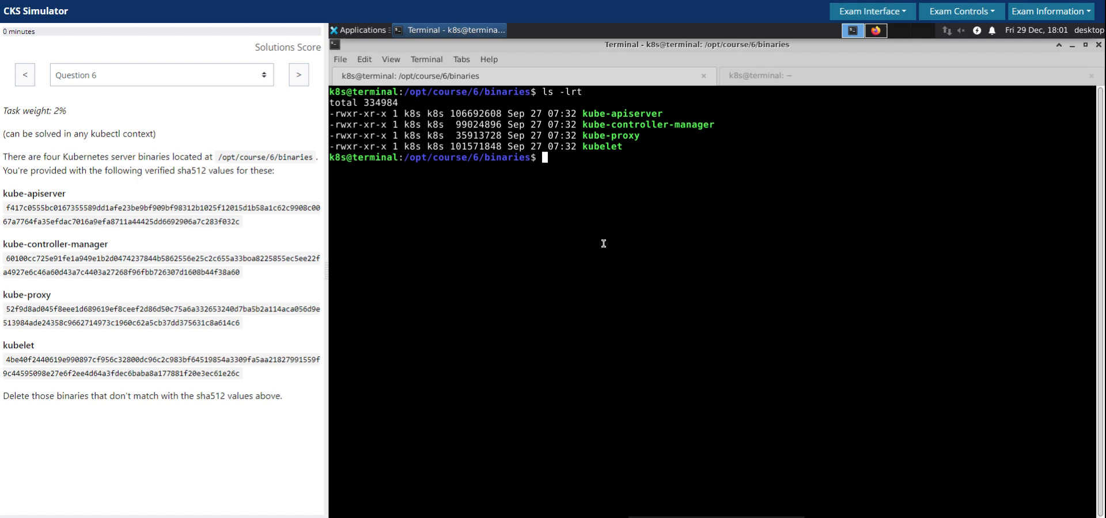
- Compute the kubelet sha512 checksum, which starts 7b720598 instead of the expected 4be40f
{"action": "type", "text": "sha"}
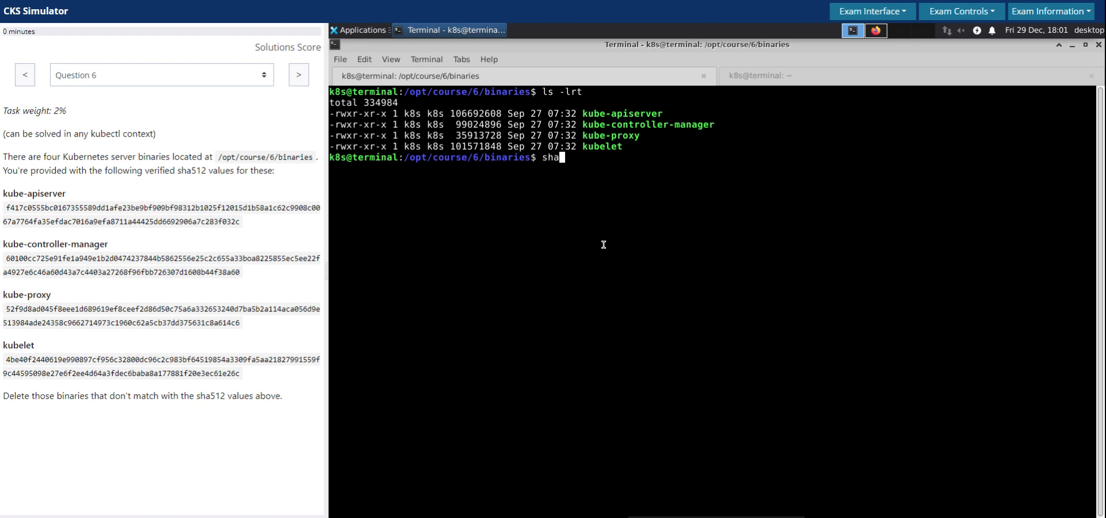
{"action": "type", "text": "512sum"}
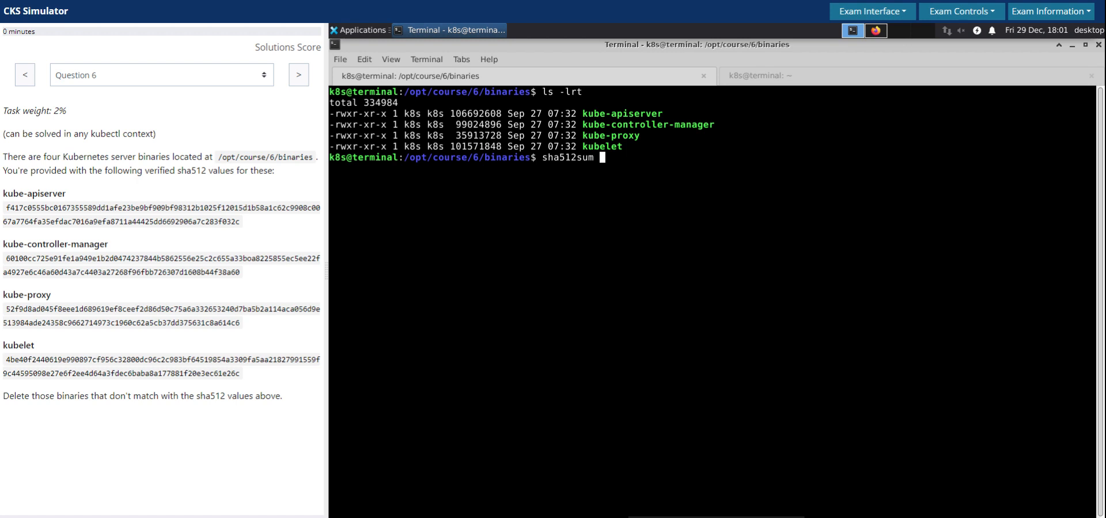
{"action": "type", "text": "k"}
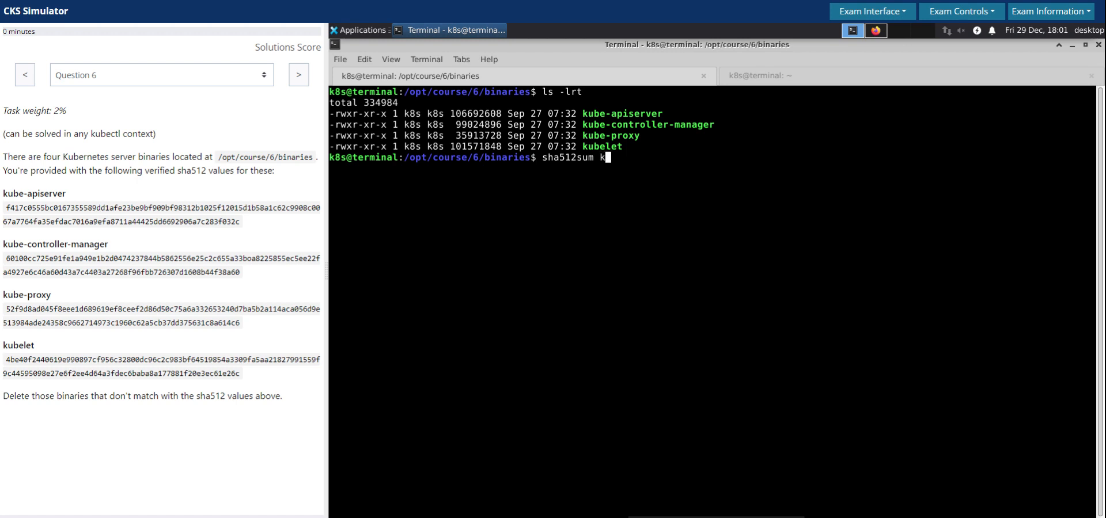
{"action": "type", "text": "ub"}
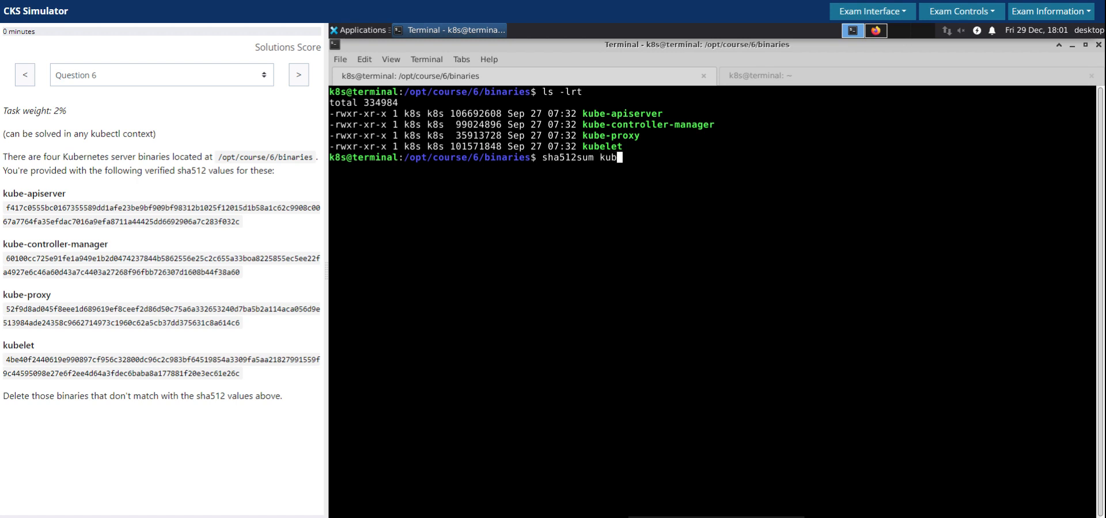
{"action": "type", "text": "elet"}
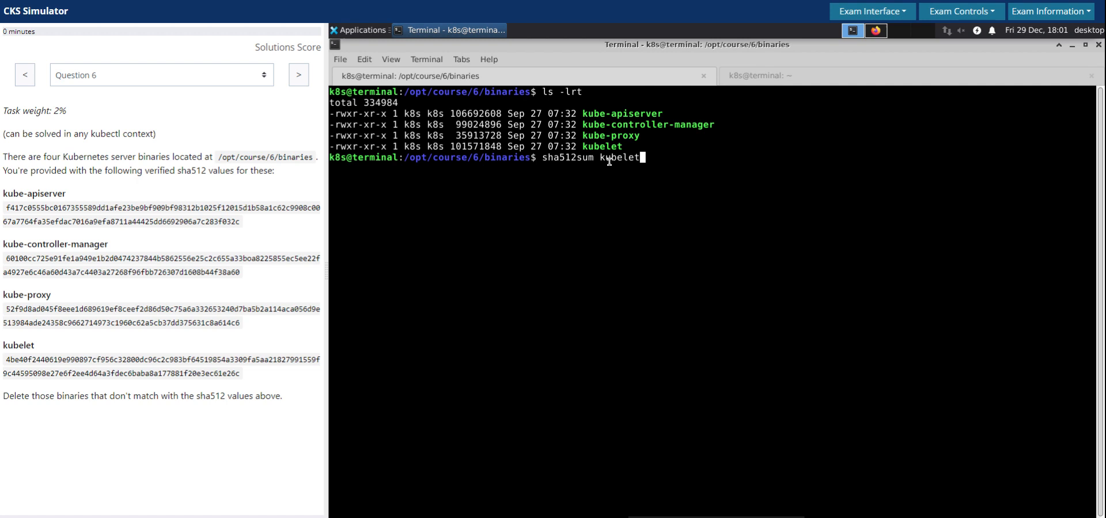
{"action": "mouse_move", "coordinate": [690, 215]}
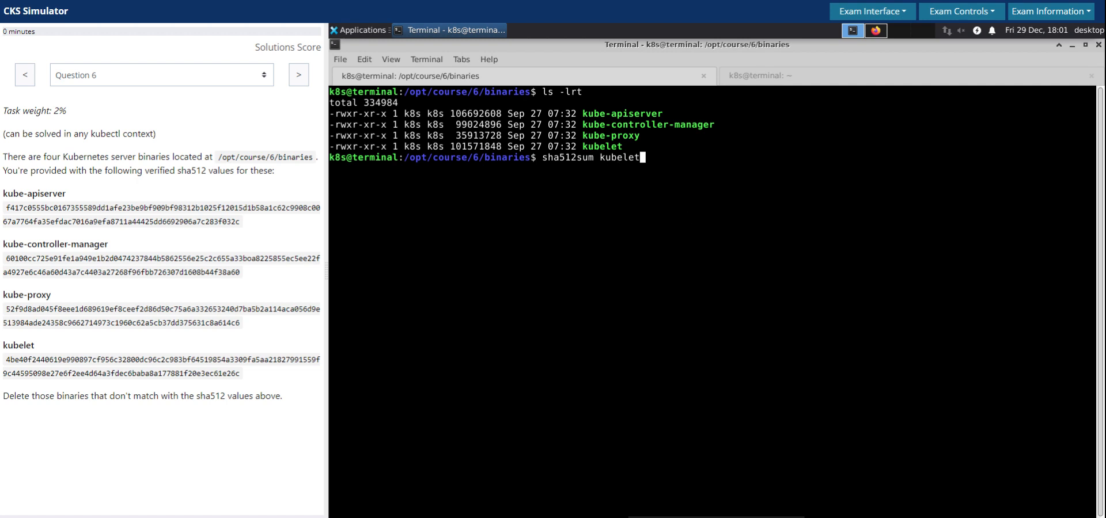
{"action": "key", "text": "Return"}
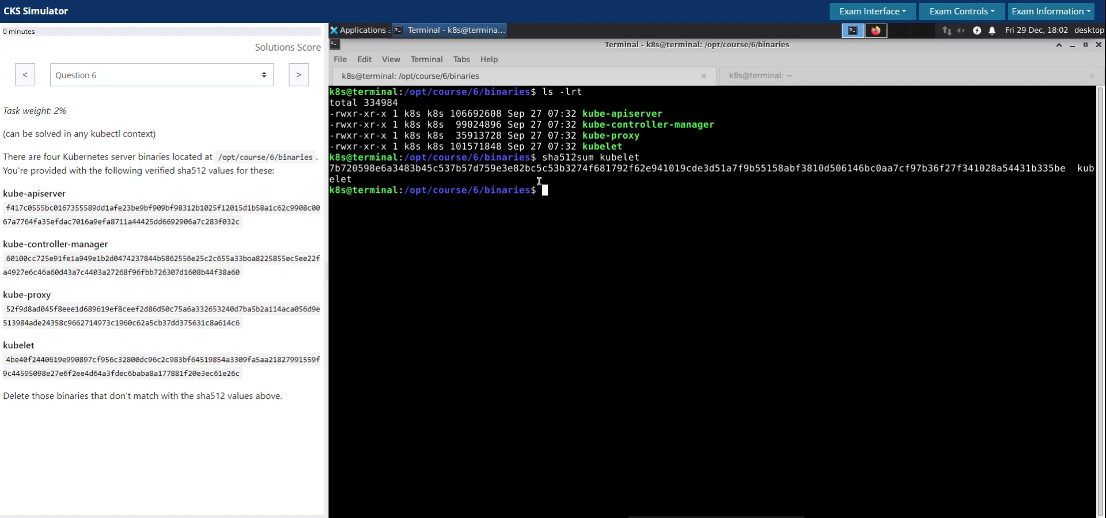
{"action": "mouse_move", "coordinate": [612, 168]}
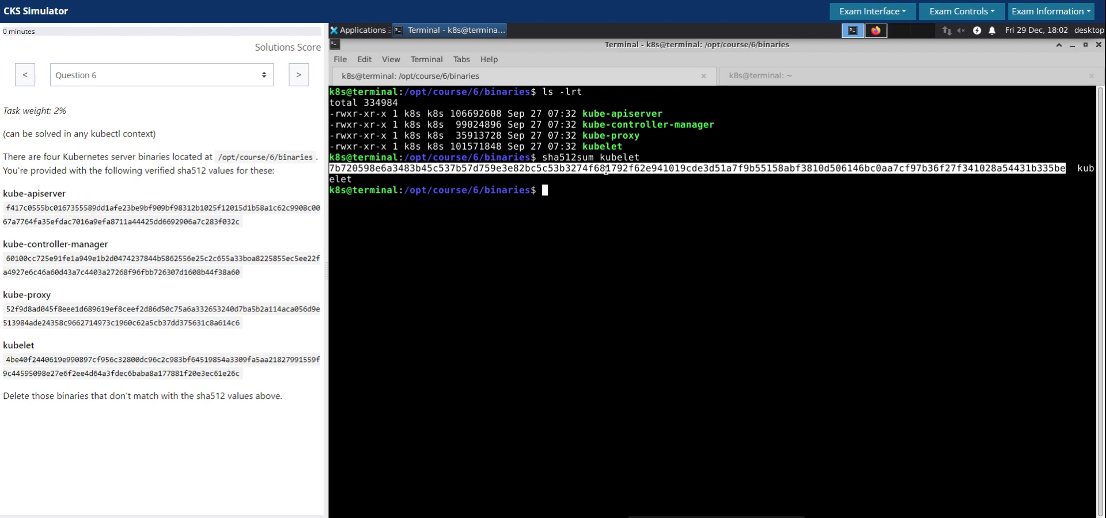
{"action": "mouse_move", "coordinate": [532, 185]}
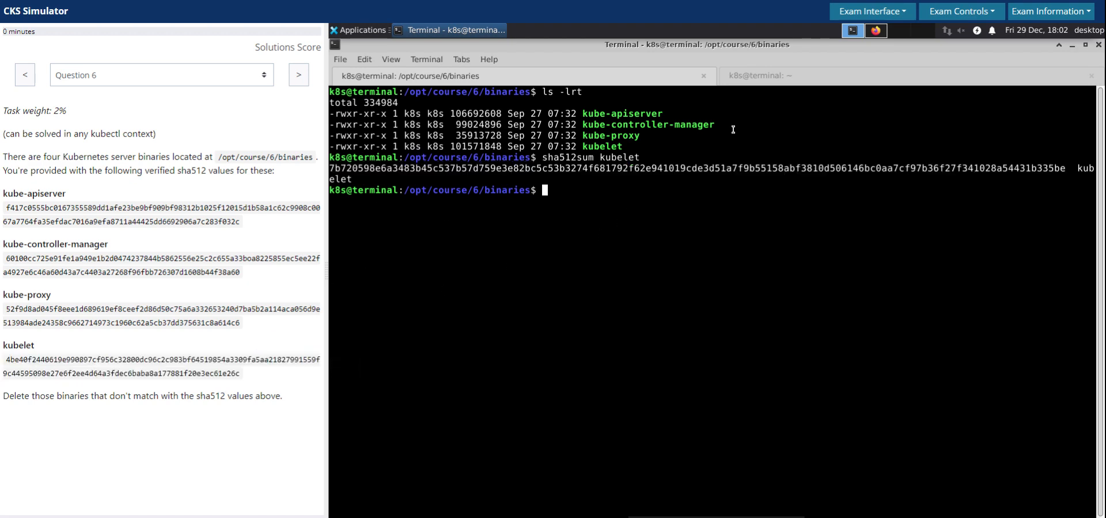
{"action": "mouse_move", "coordinate": [860, 226]}
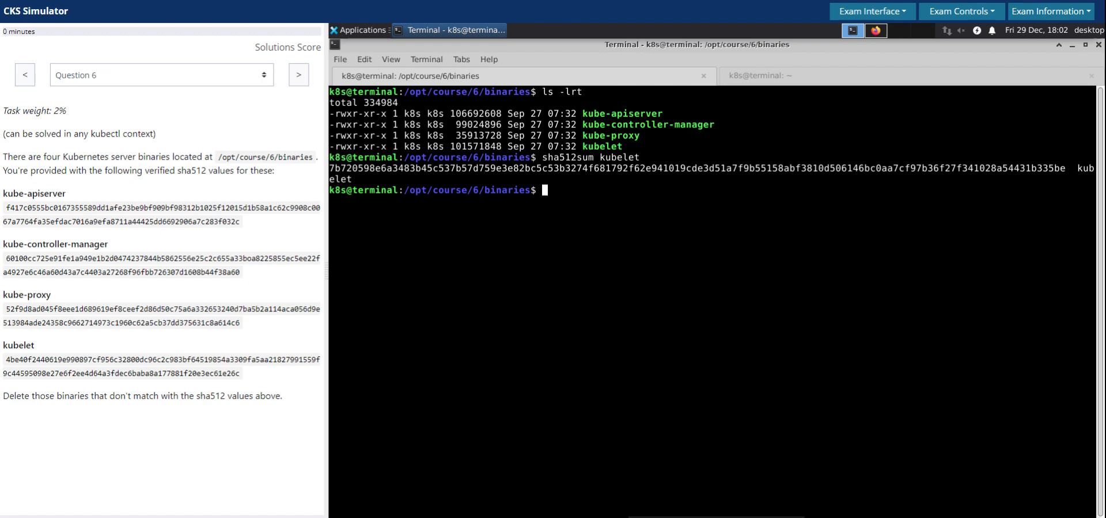
{"action": "type", "text": "sha512sum kubelet"}
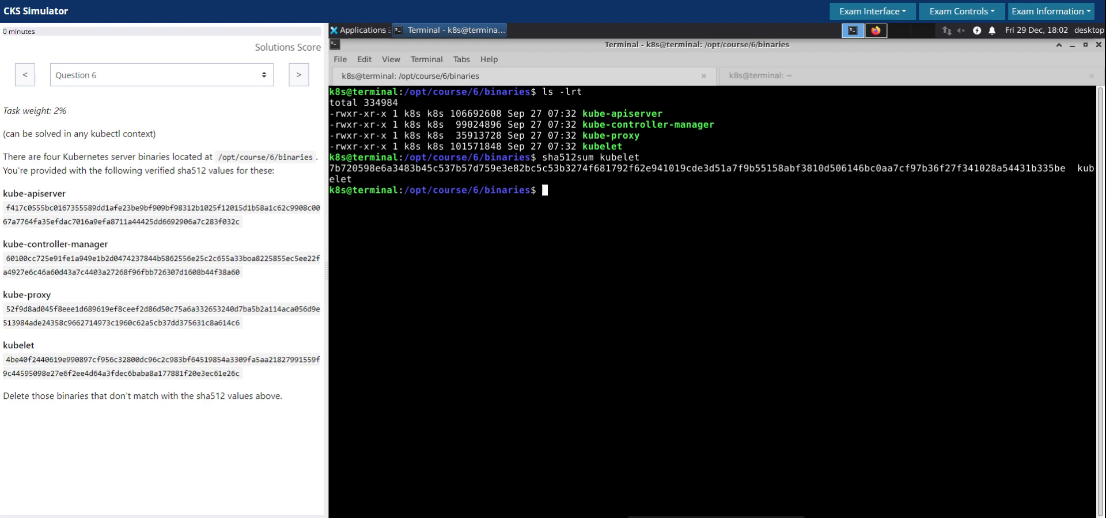
{"action": "type", "text": "echi"}
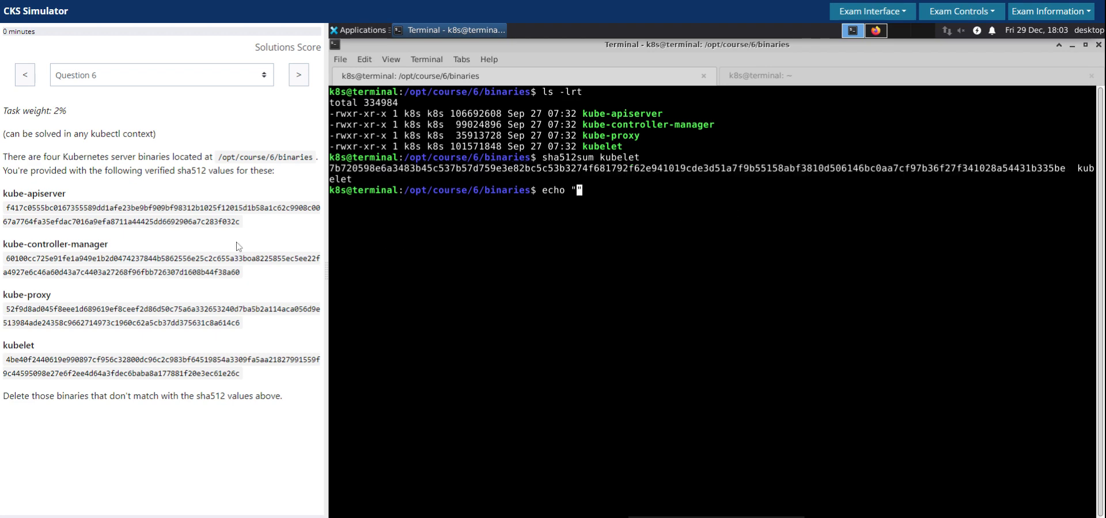
{"action": "mouse_move", "coordinate": [149, 296]}
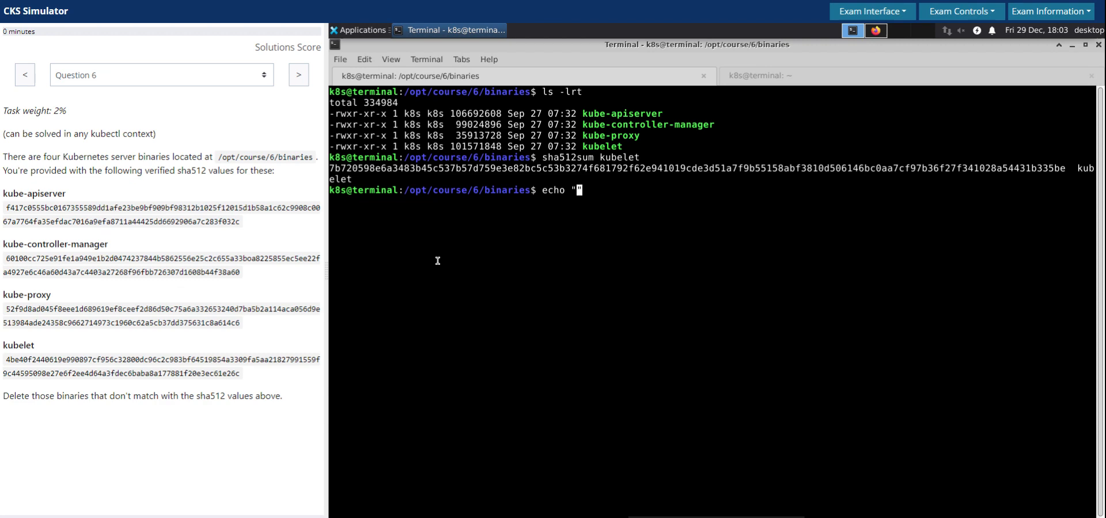
{"action": "mouse_move", "coordinate": [531, 227]}
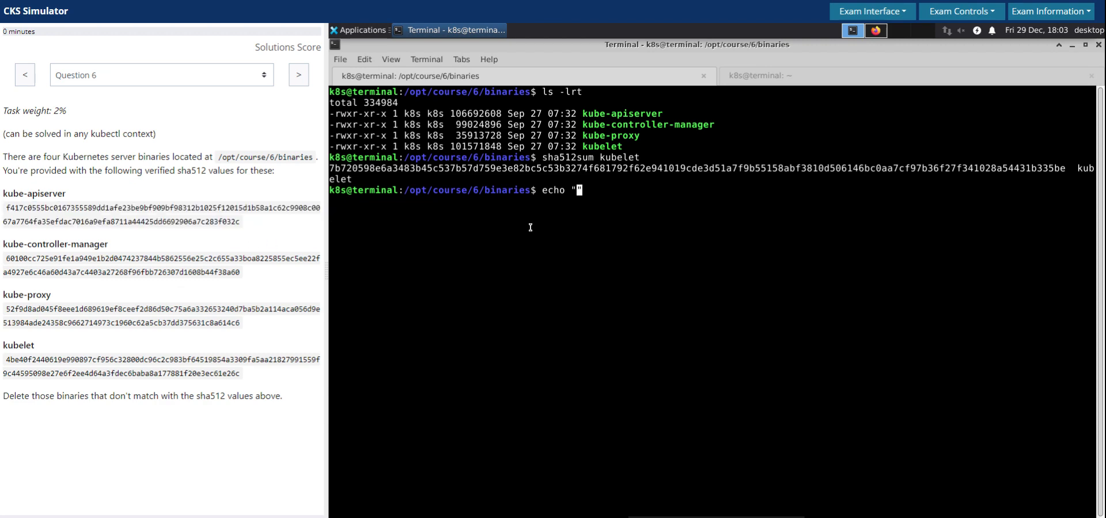
- Verify kube-apiserver against its given hash with sha512sum --check, which reports OK
{"action": "type", "text": "/opt/co"}
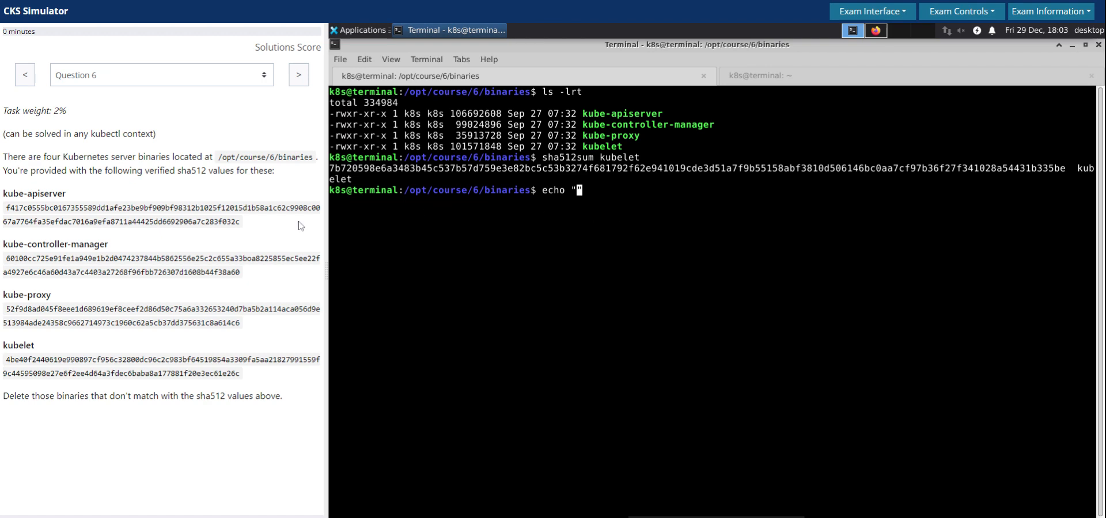
{"action": "mouse_move", "coordinate": [316, 204]}
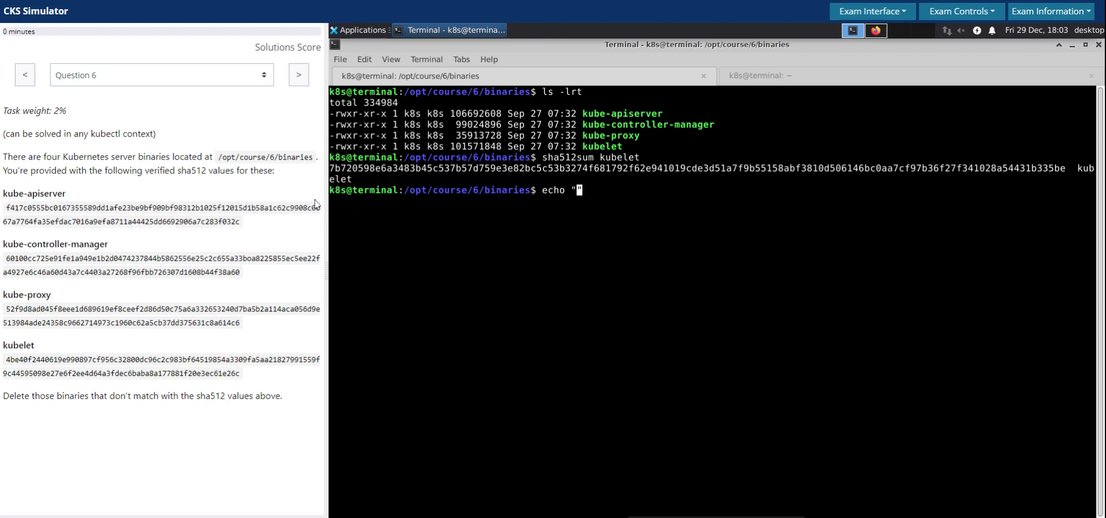
{"action": "mouse_move", "coordinate": [353, 214]}
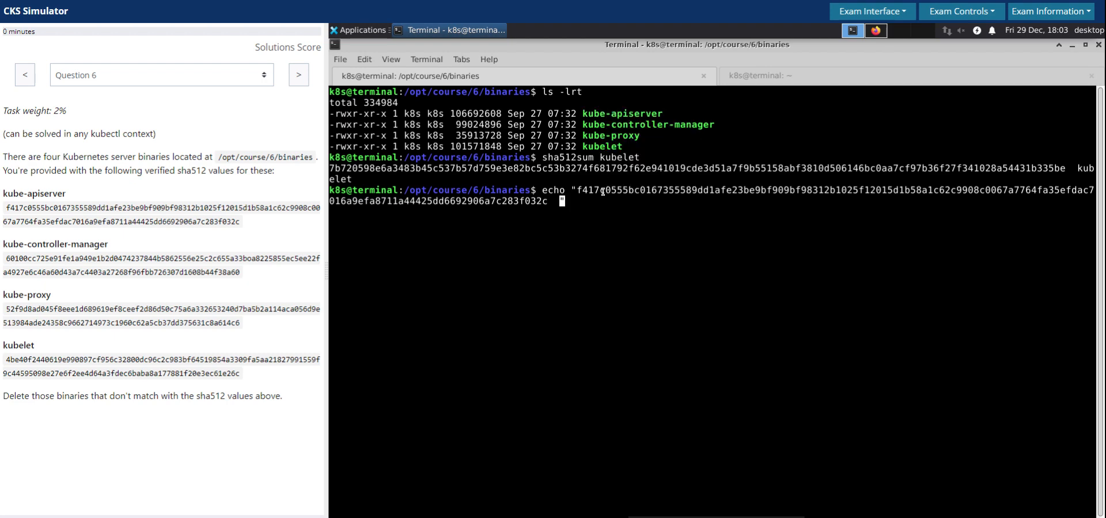
{"action": "type", "text": "kube-apiserver"}
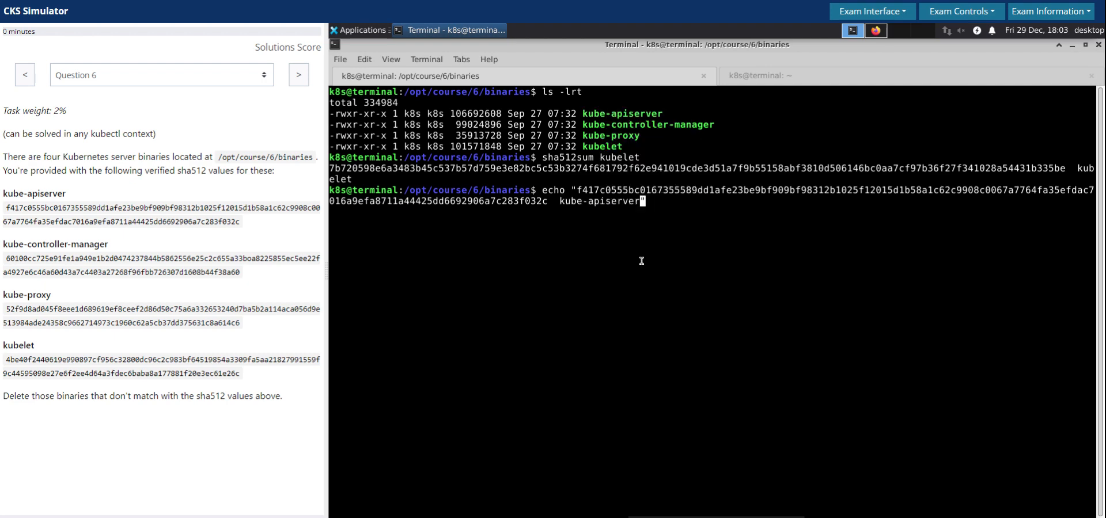
{"action": "type", "text": "\""}
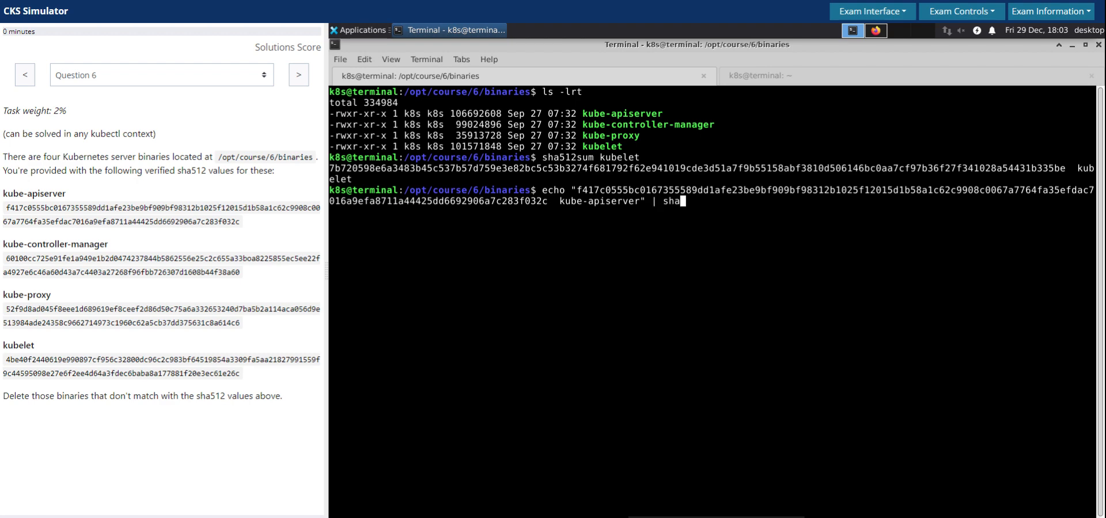
{"action": "type", "text": "512sum"}
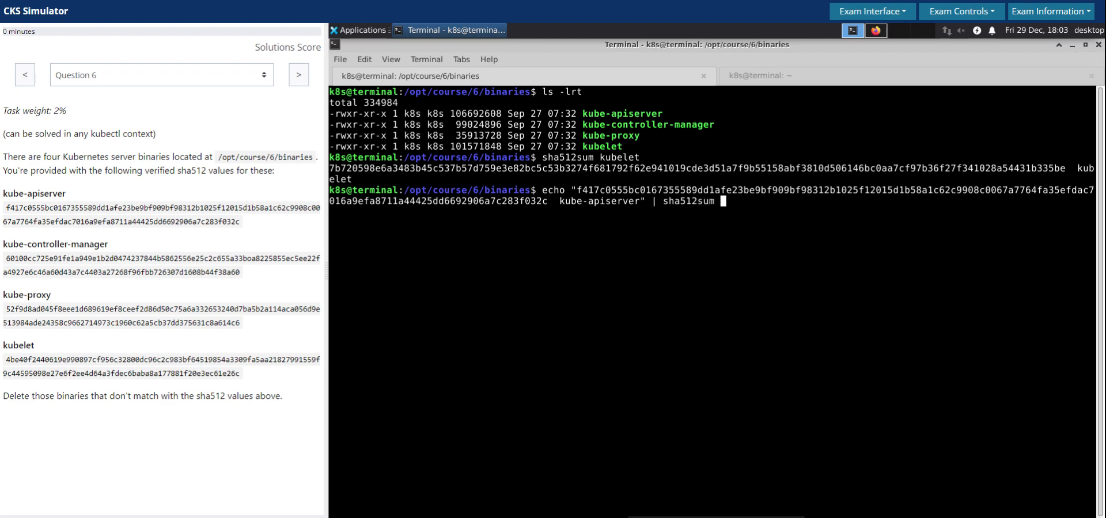
{"action": "type", "text": "--c"}
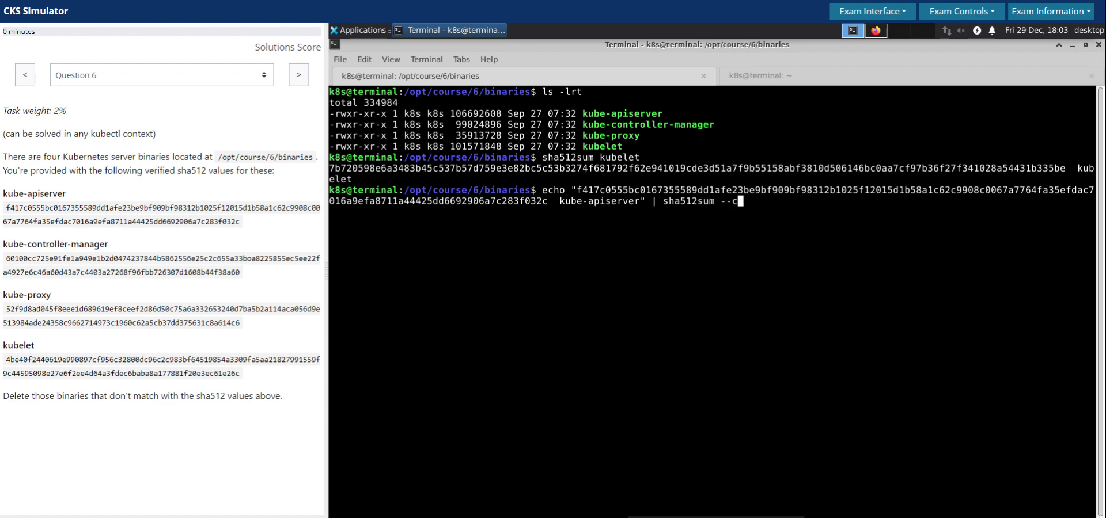
{"action": "type", "text": "eck"}
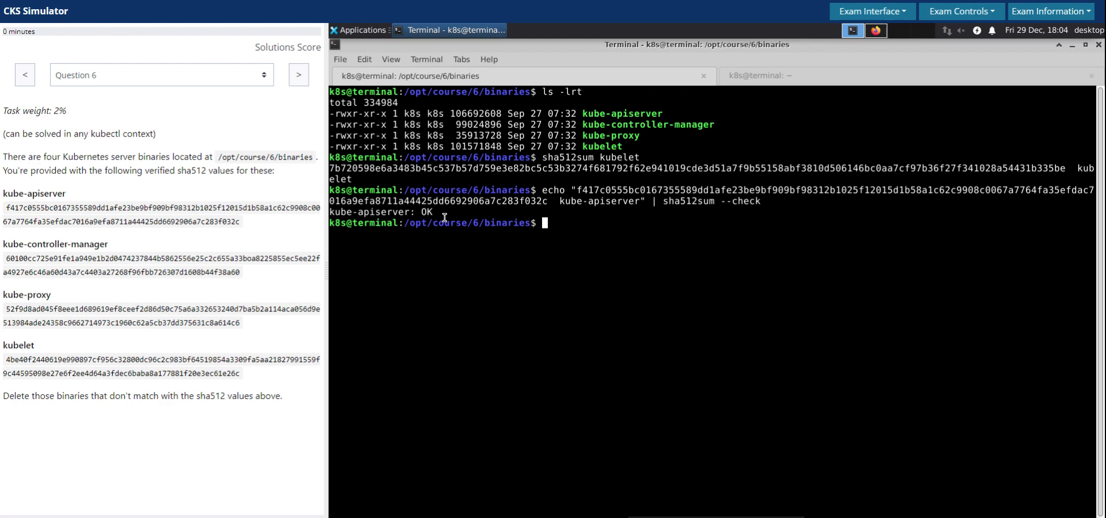
{"action": "mouse_move", "coordinate": [444, 218]}
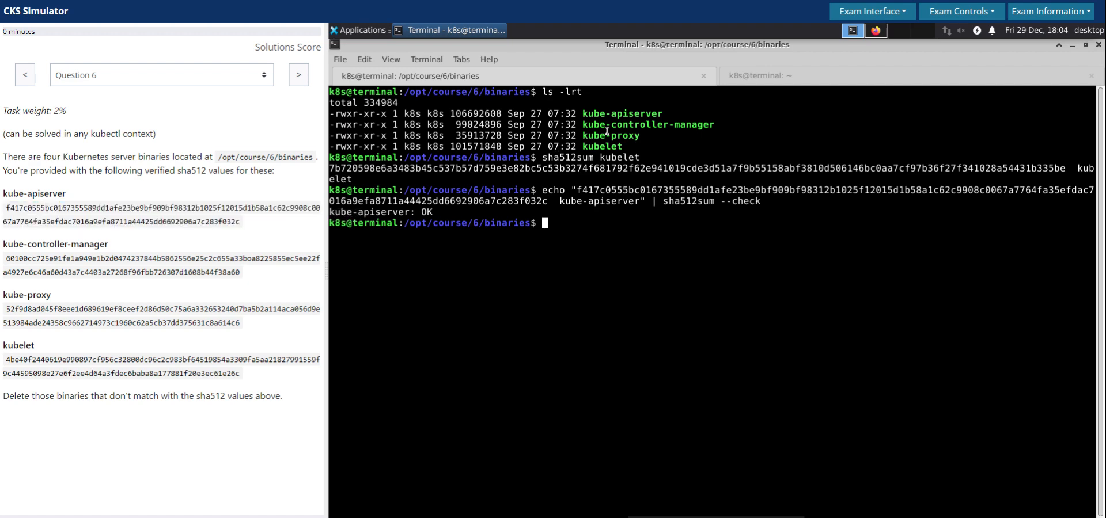
{"action": "mouse_move", "coordinate": [689, 274]}
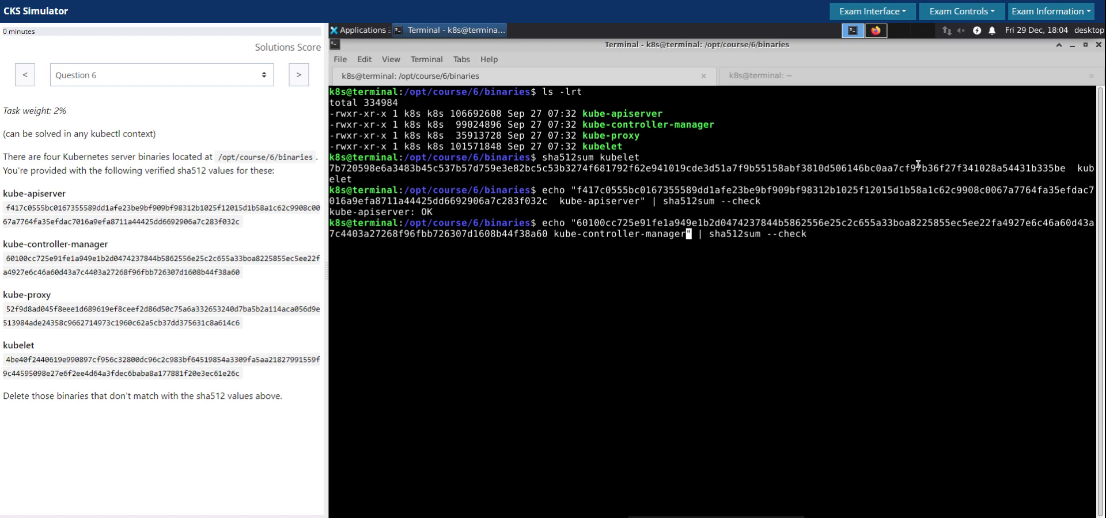
- Run the kube-controller-manager sha512sum check, which finds no properly formatted checksum line
{"action": "key", "text": "Return"}
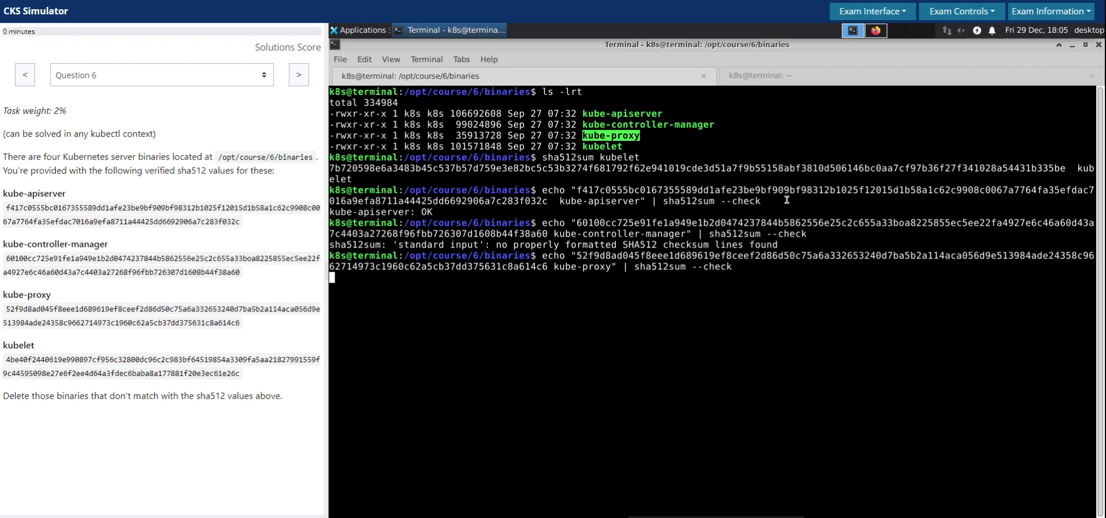
- Run the kube-proxy sha512sum --check command, which reports OK
{"action": "key", "text": "Return"}
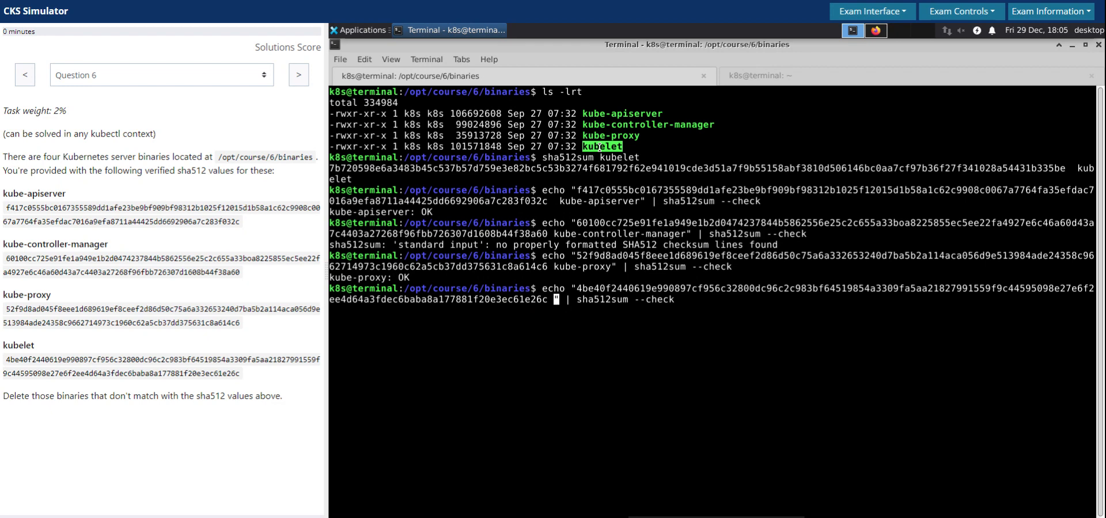
- Run the kubelet checksum check, which warns of a mismatch, then cancel the repeated command
{"action": "type", "text": "kubelet"}
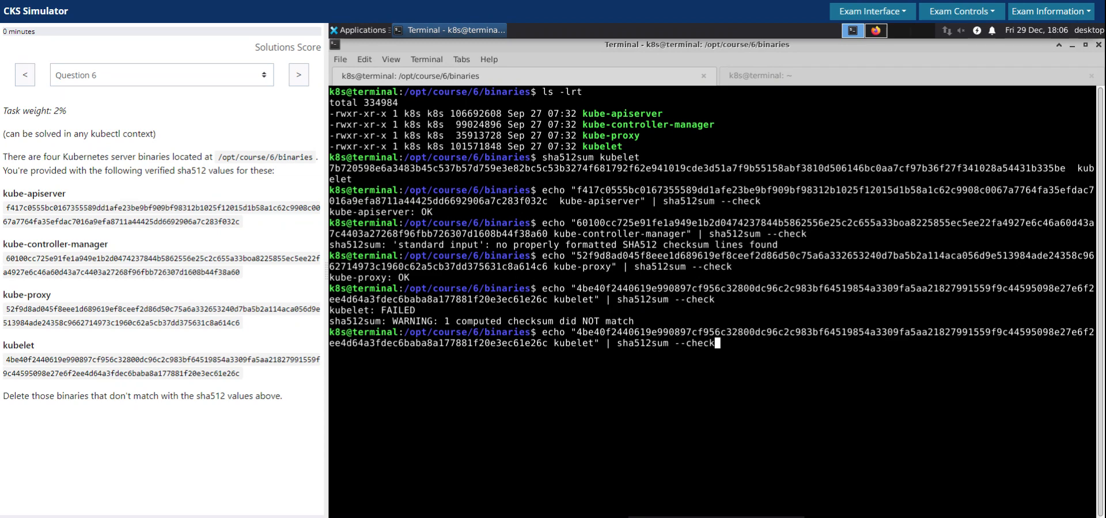
{"action": "mouse_move", "coordinate": [842, 408]}
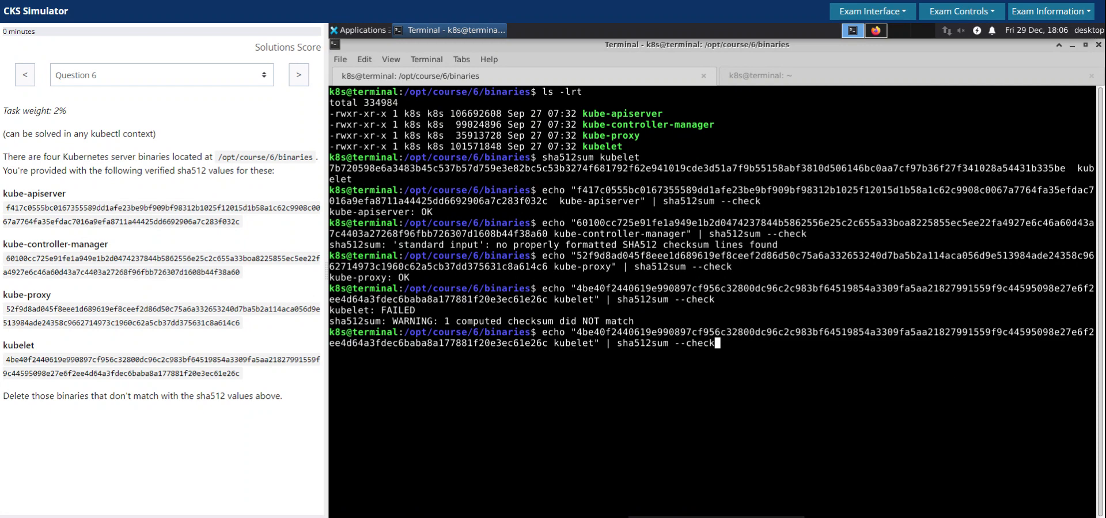
{"action": "mouse_move", "coordinate": [759, 470]}
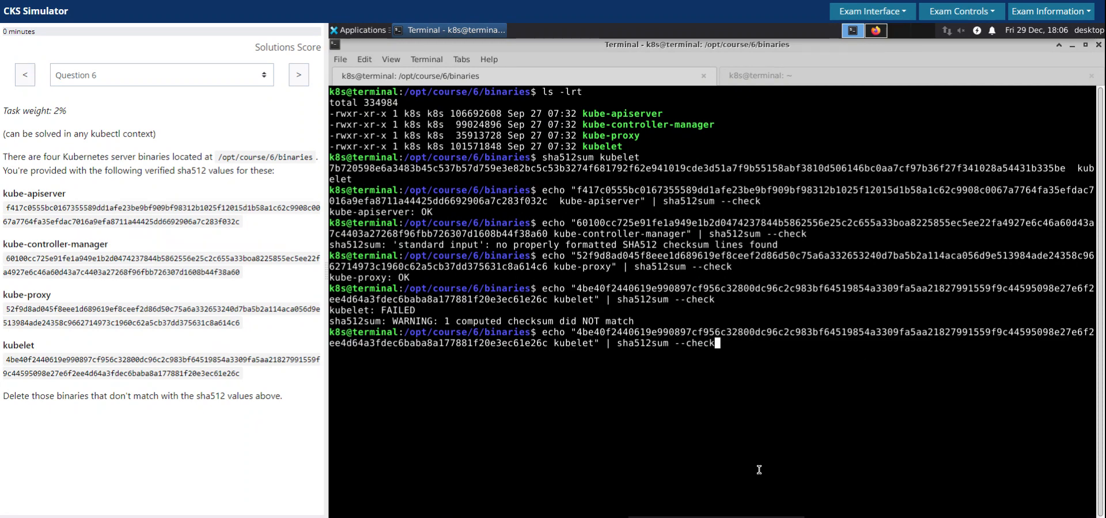
{"action": "key", "text": "ctrl+c"}
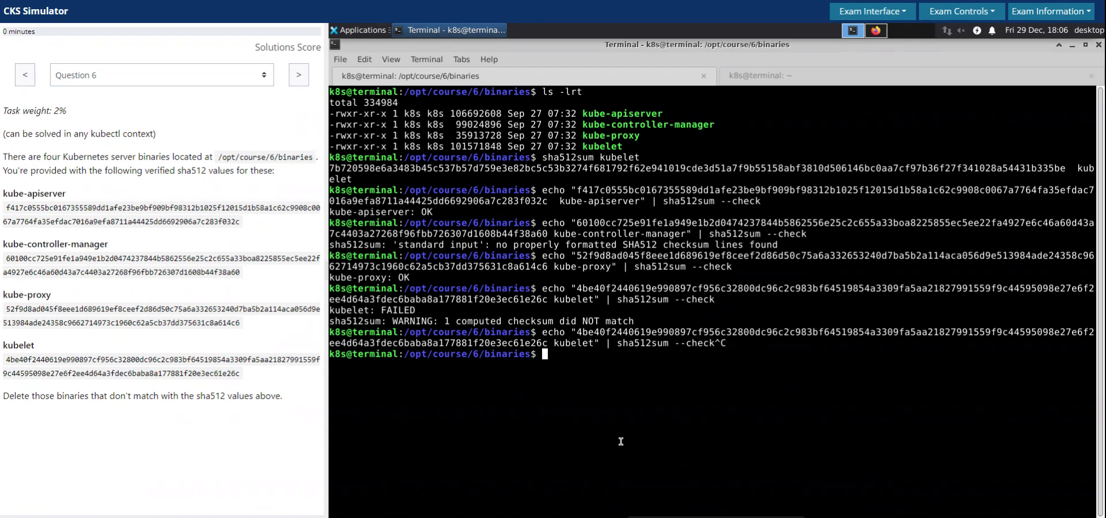
- Delete kube-controller-manager and kubelet with rm -rf, then list the remaining kube-apiserver and kube-proxy
{"action": "type", "text": "rm -rf"}
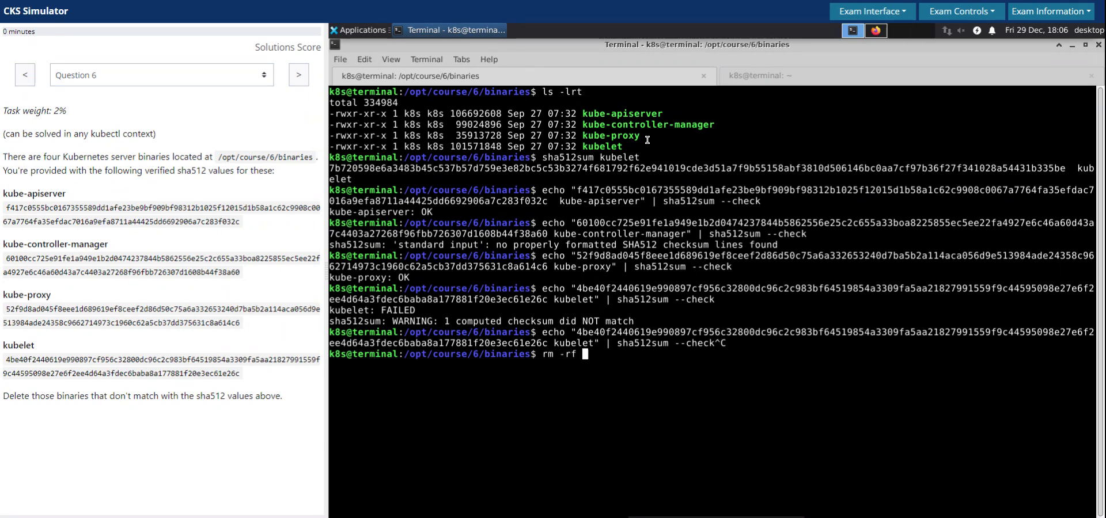
{"action": "right_click", "coordinate": [647, 125]}
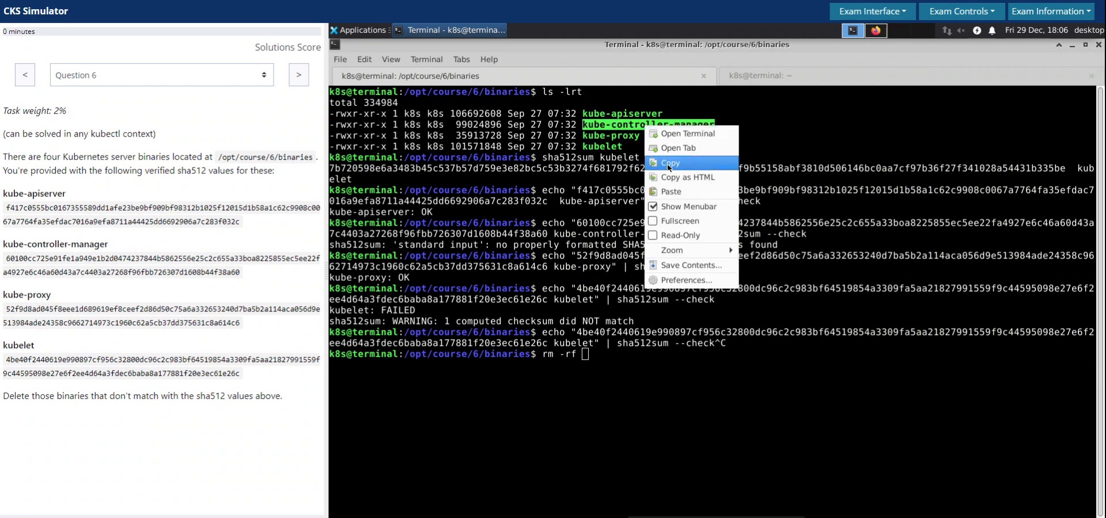
{"action": "mouse_move", "coordinate": [662, 248]}
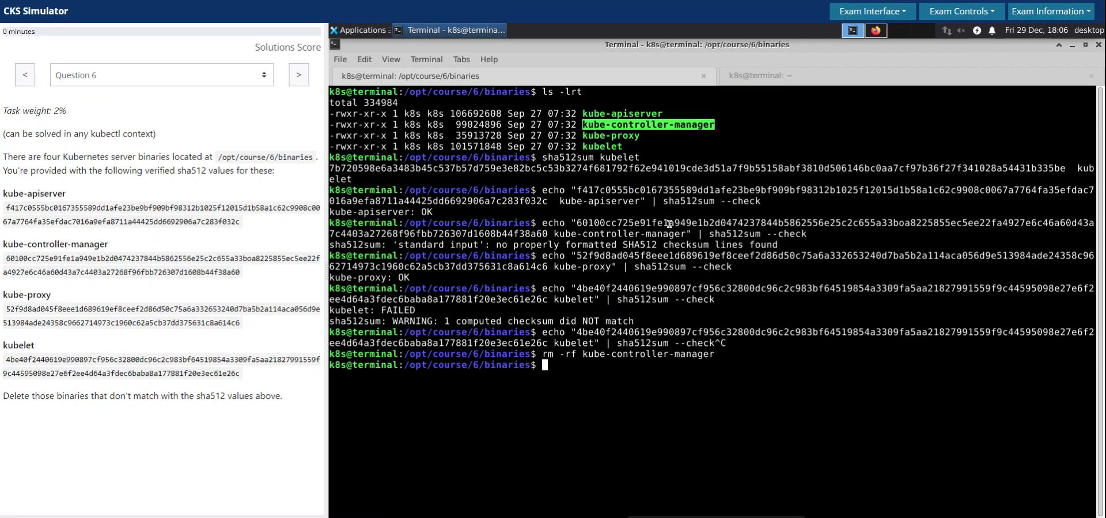
{"action": "type", "text": "rm -rf kube-controller-manage"}
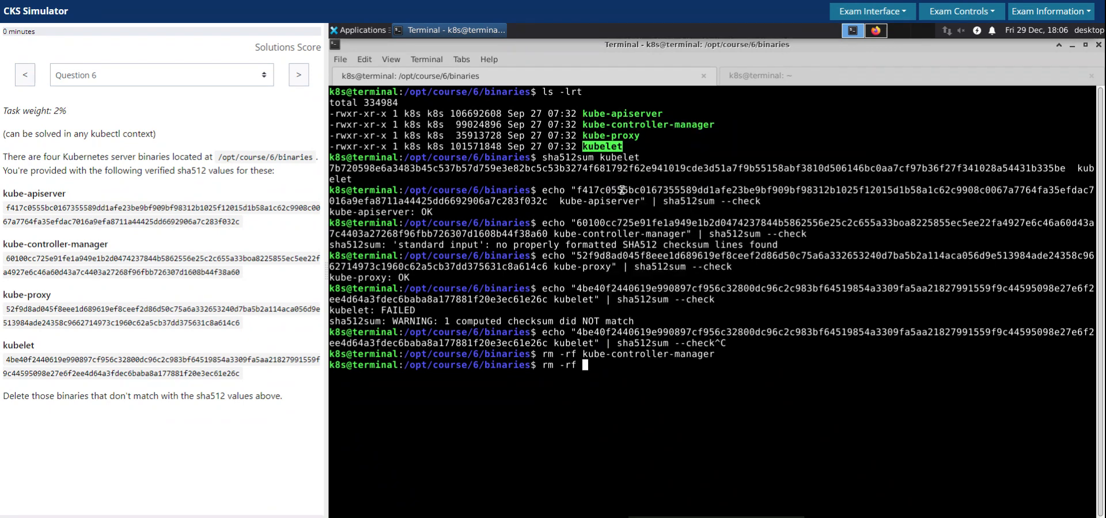
{"action": "type", "text": "kubelet"}
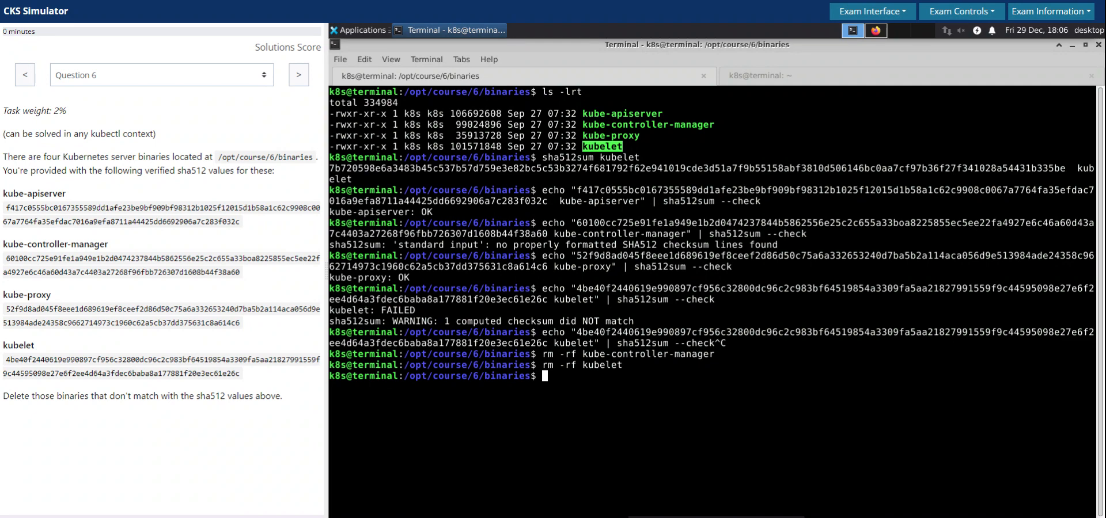
{"action": "type", "text": "ls -lrt"}
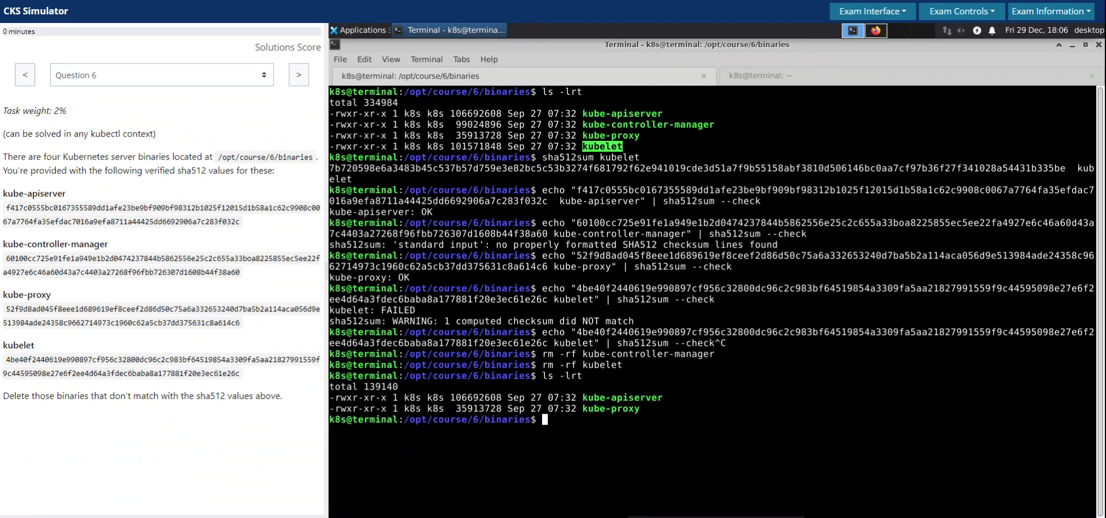